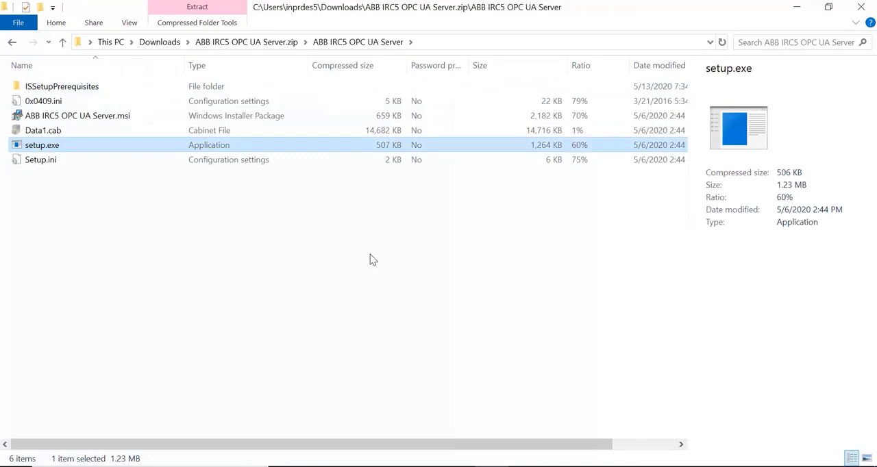
- Run setup.exe and install the ABB IRC5 OPC UA Server with the Complete setup type
double_click(41, 145)
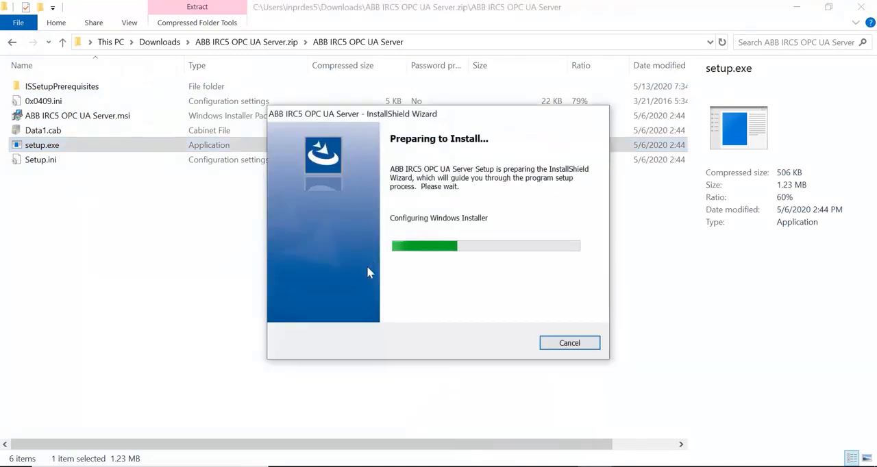
mouse_move(521, 343)
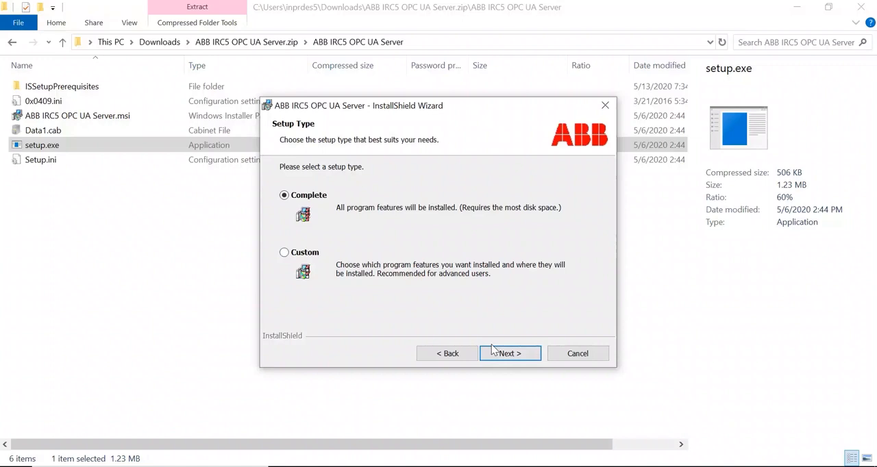
click(510, 353)
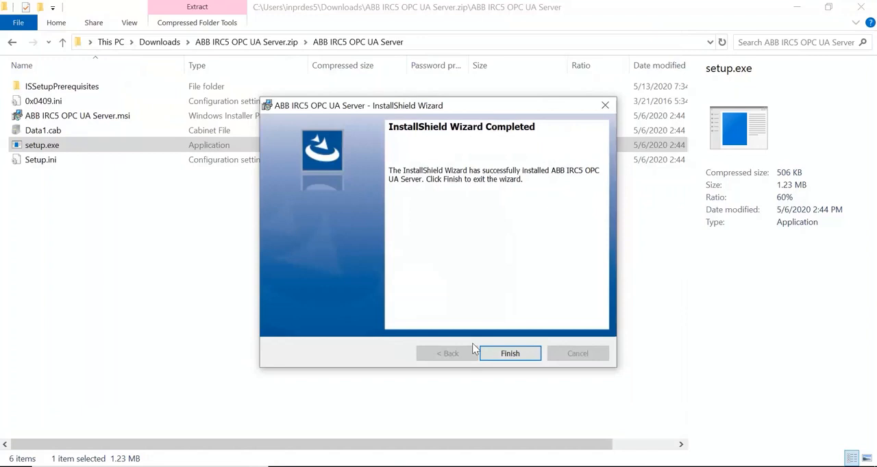
click(510, 353)
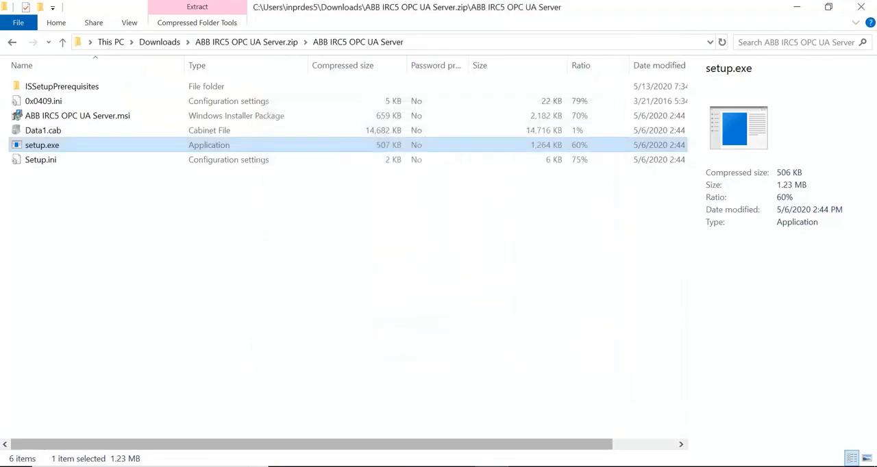
- Launch IRC5 OPC UA Server Config Tool from the ABB folder in the Start menu
click(11, 463)
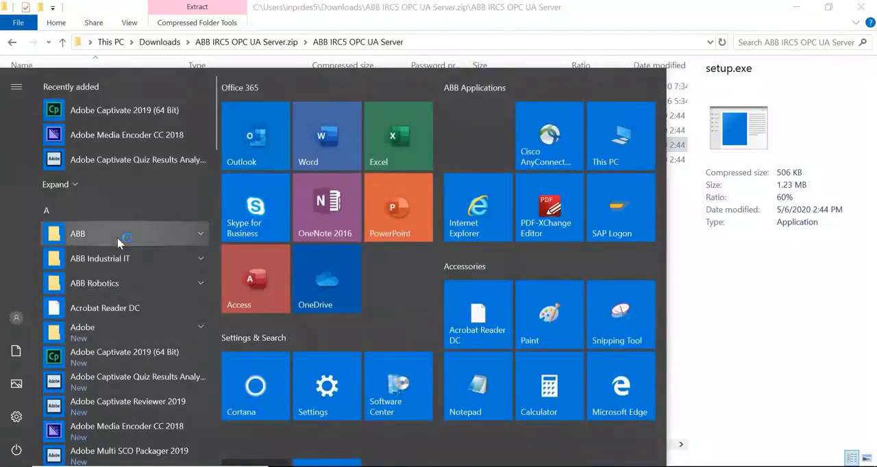
click(77, 234)
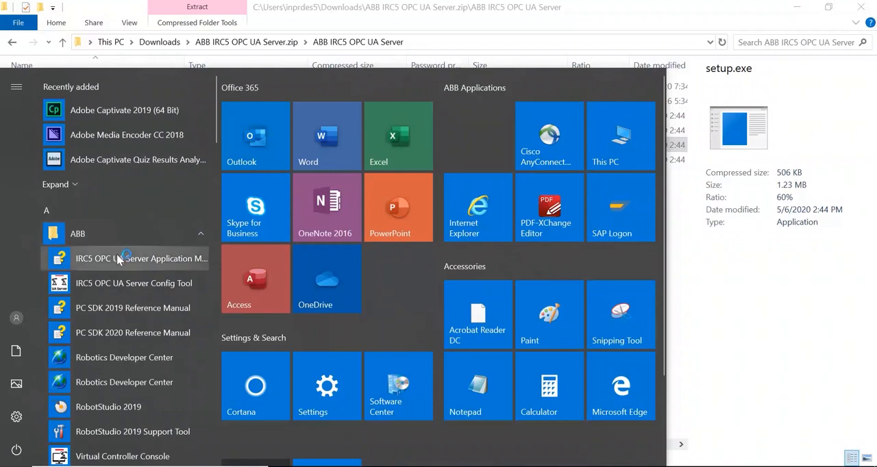
mouse_move(120, 283)
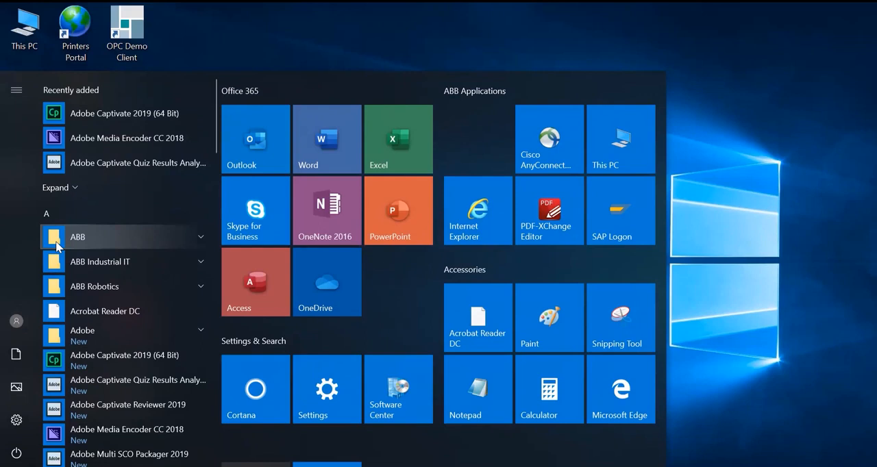
mouse_move(69, 239)
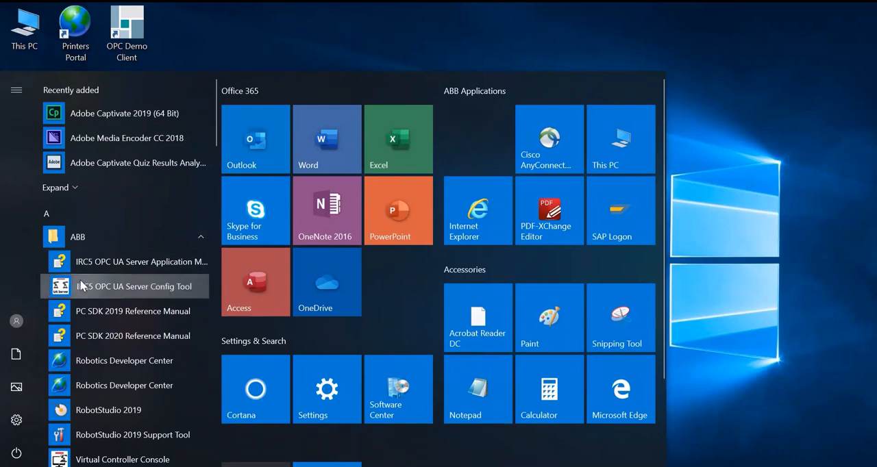
click(135, 286)
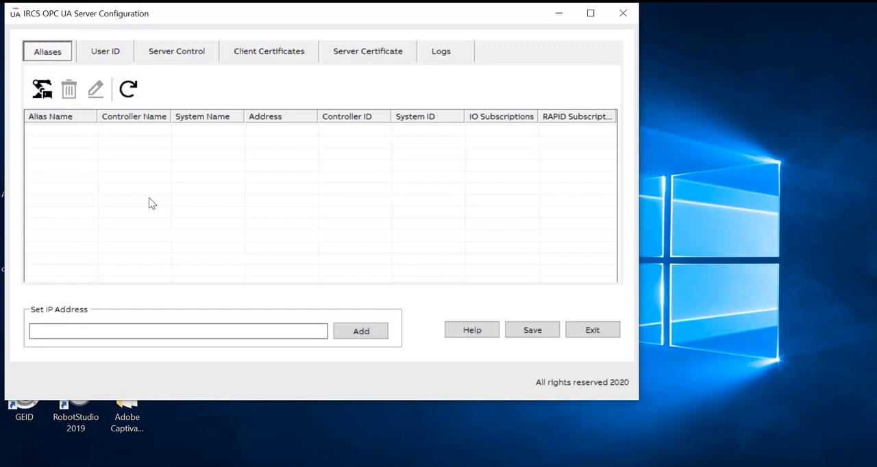
- Scan for controllers in Add New Alias and create aliases, ending with VC12_4
click(41, 90)
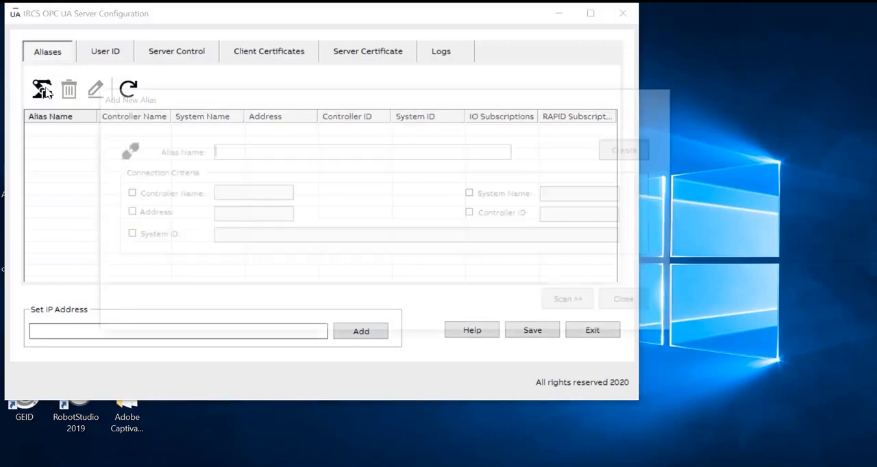
click(41, 89)
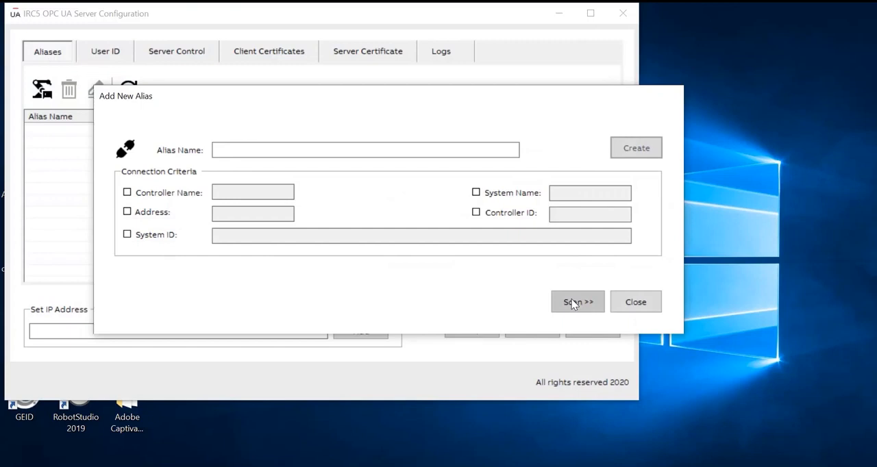
click(578, 303)
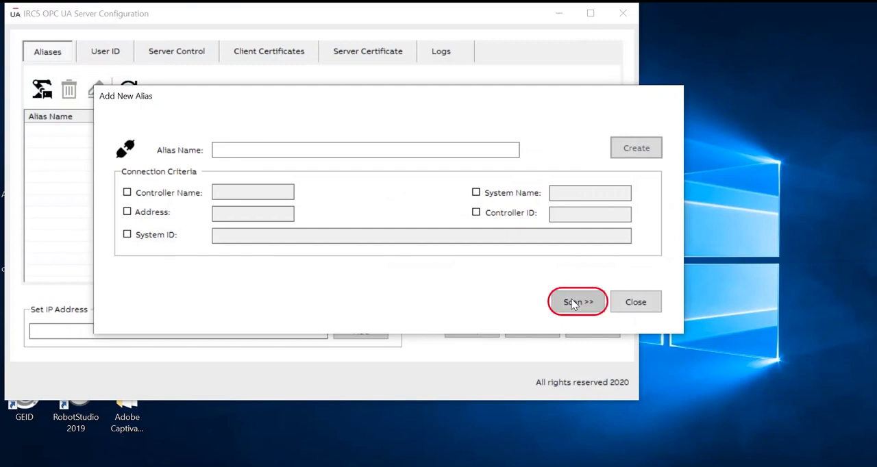
click(578, 302)
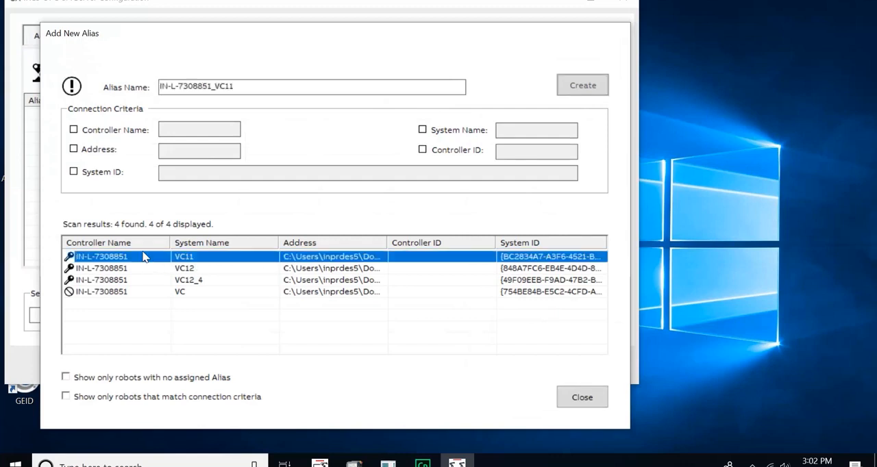
mouse_move(93, 180)
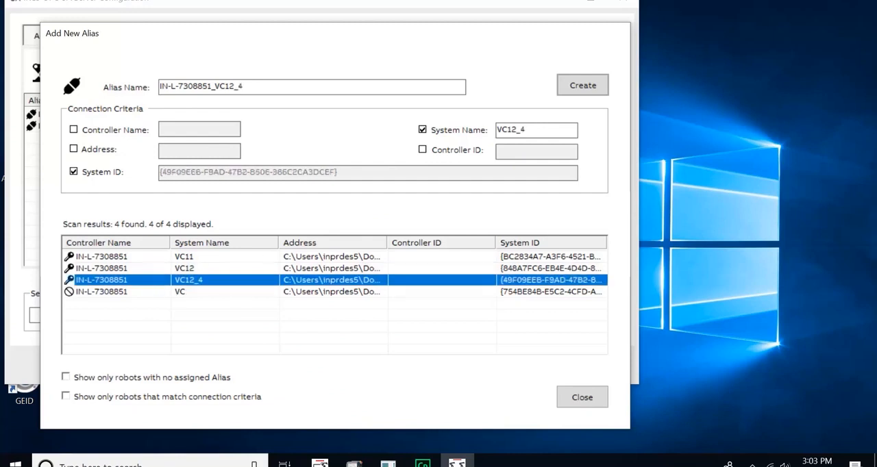
click(582, 85)
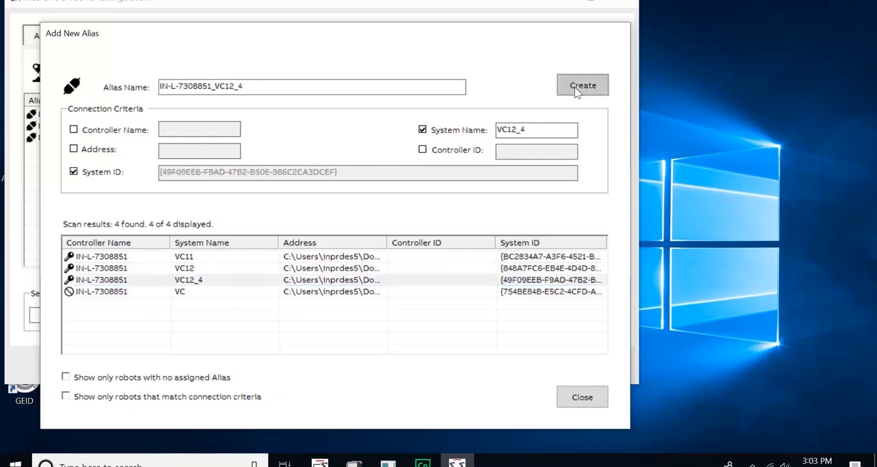
mouse_move(413, 217)
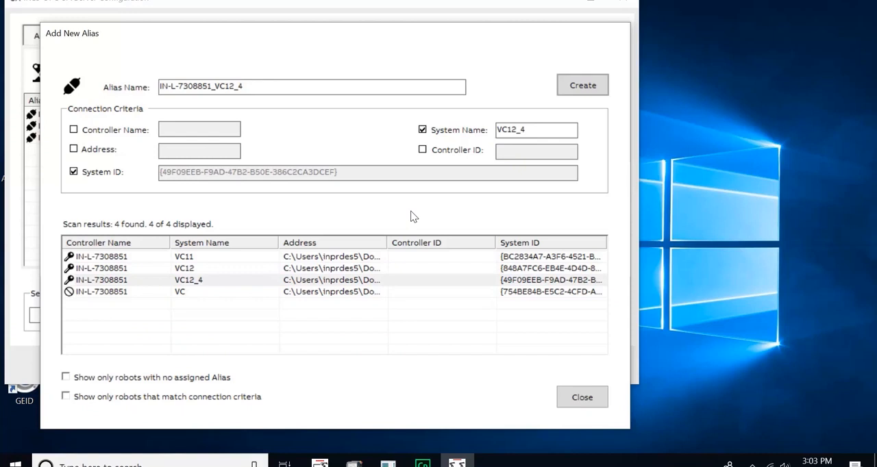
mouse_move(72, 323)
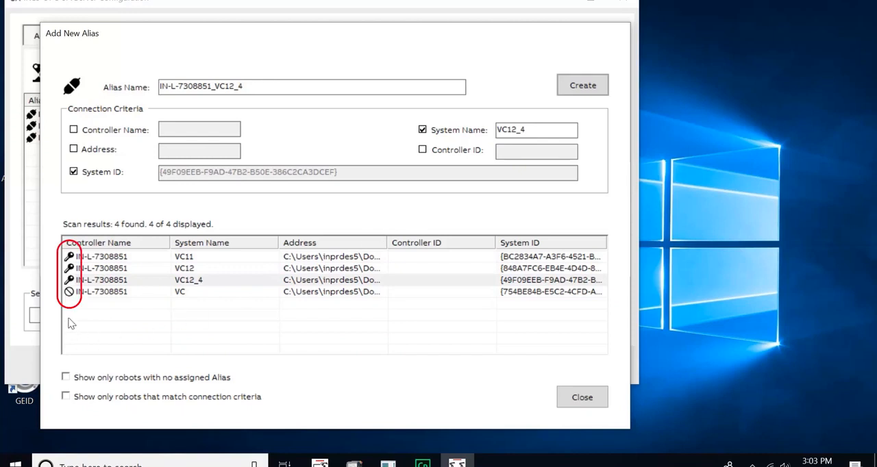
mouse_move(75, 294)
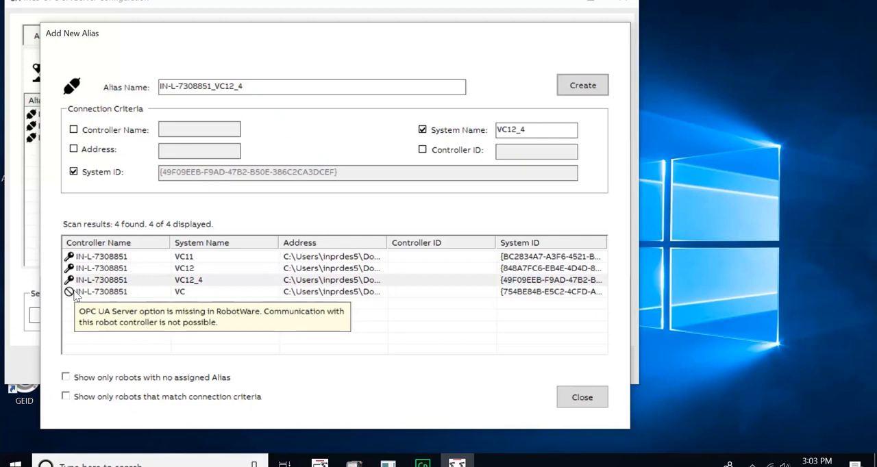
mouse_move(572, 391)
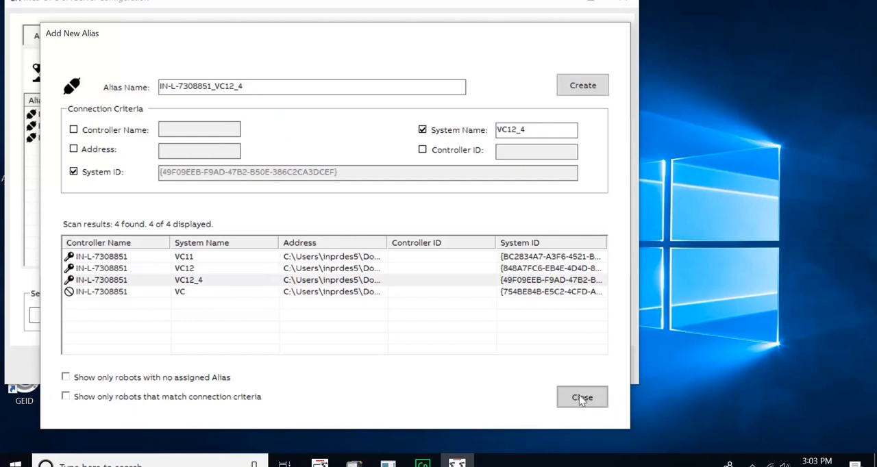
- Close the Add New Alias dialog and save the three aliases
click(582, 397)
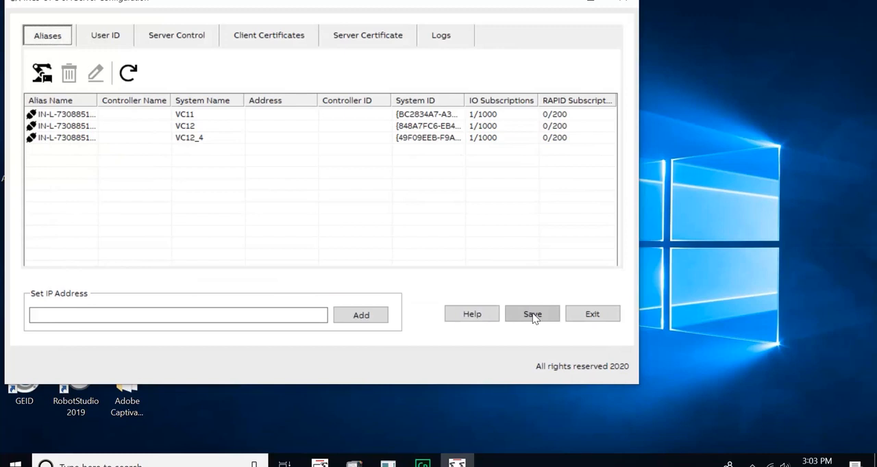
click(533, 314)
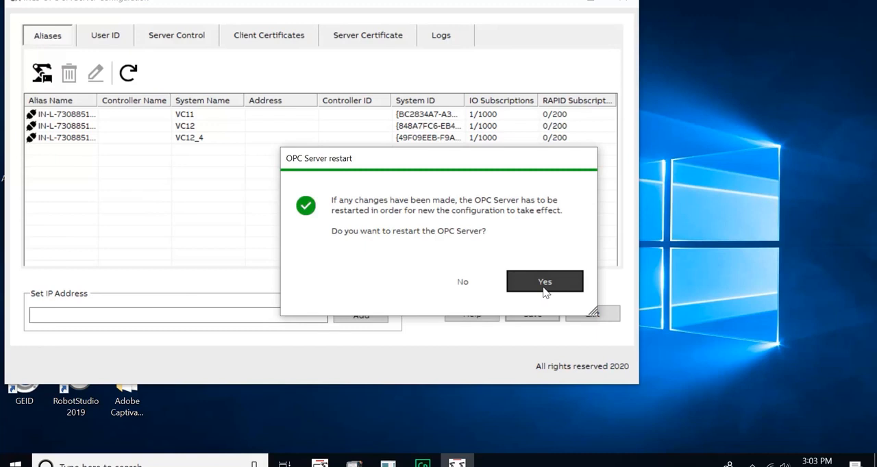
- Confirm Yes to restart the OPC Server with the new aliases
click(545, 281)
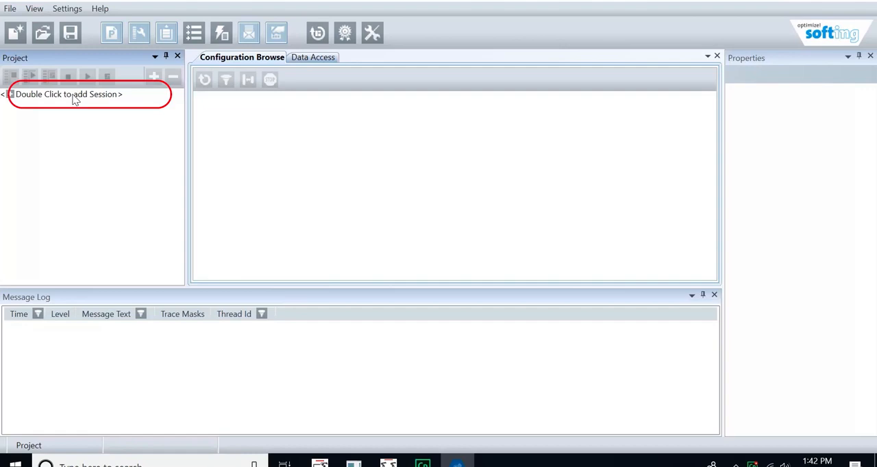
- Add a new session via '<Double Click to add Session>' in the Project pane
double_click(69, 94)
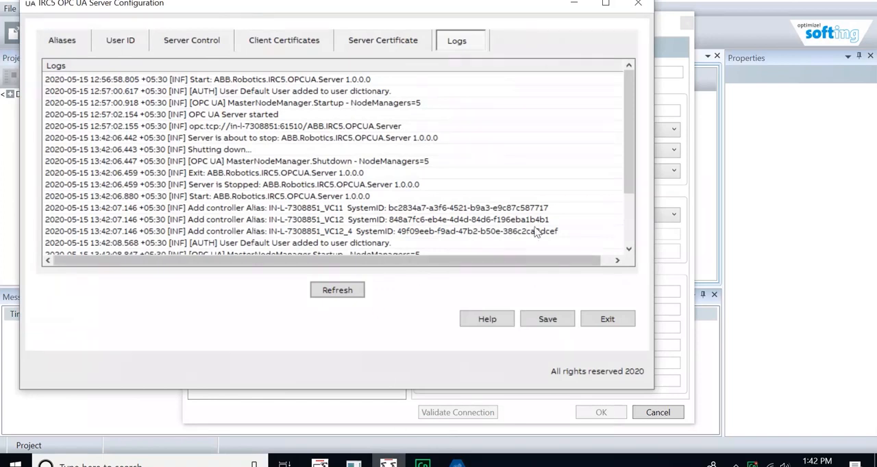
- Scroll to the bottom of the server log and select the opc.tcp endpoint line
scroll(down, 3)
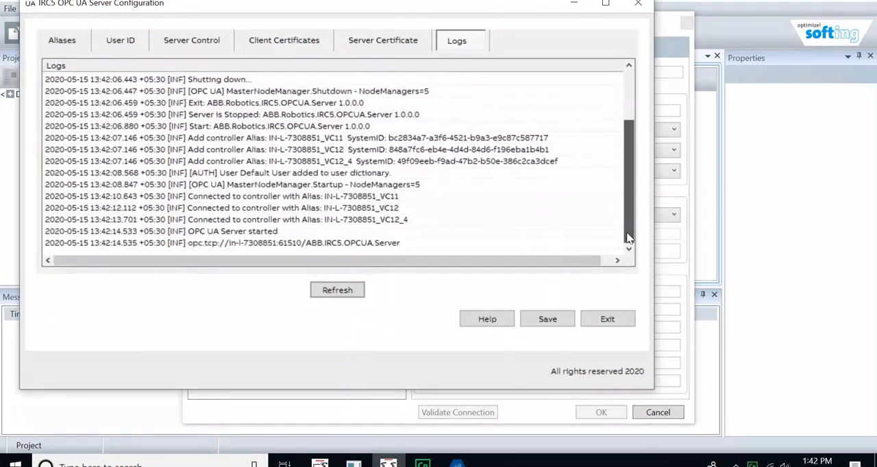
click(222, 243)
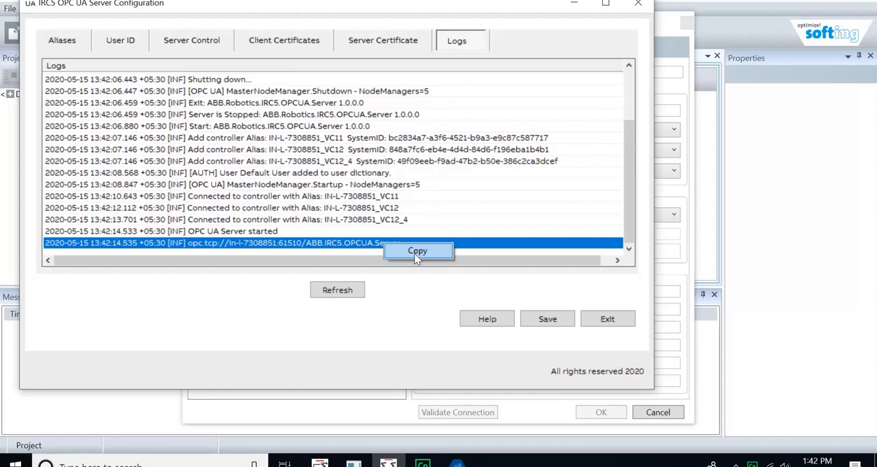
mouse_move(441, 393)
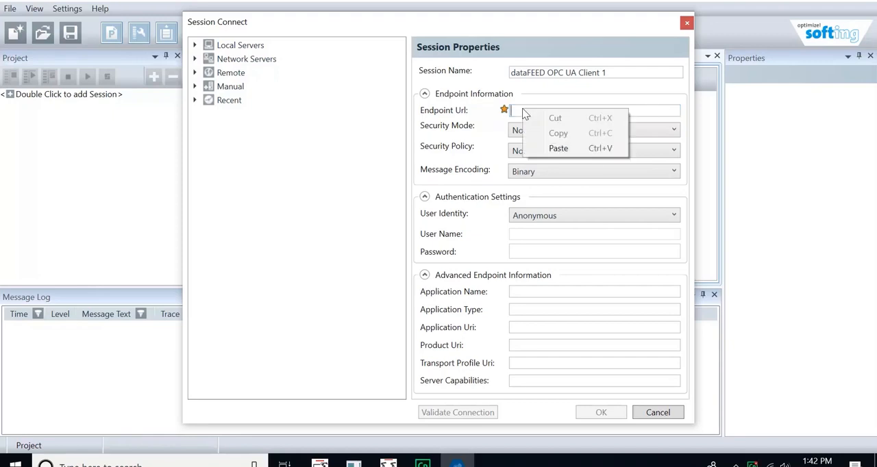
- Paste the opc.tcp endpoint into the session's Endpoint Url and validate the connection
click(559, 148)
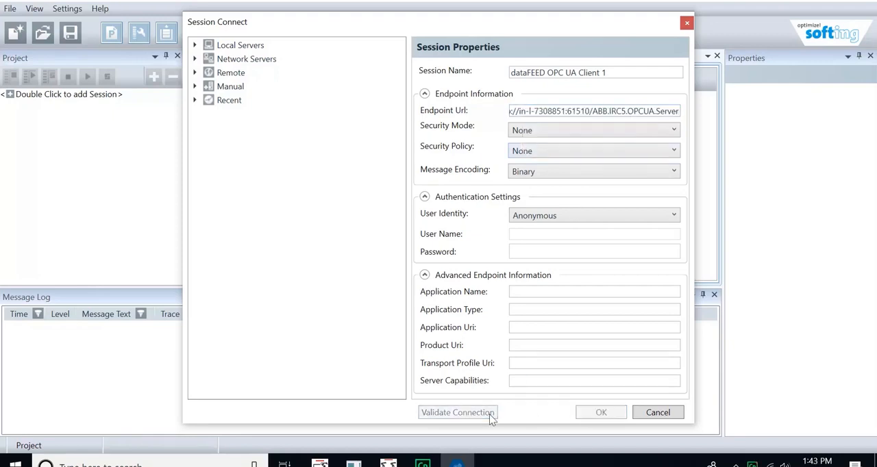
click(457, 412)
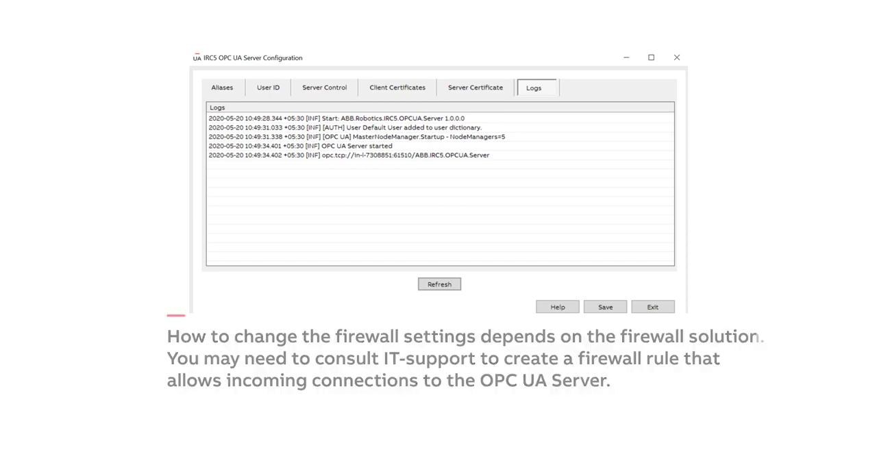
- Reopen the Logs tab of IRC5 OPC UA Server Configuration
click(325, 88)
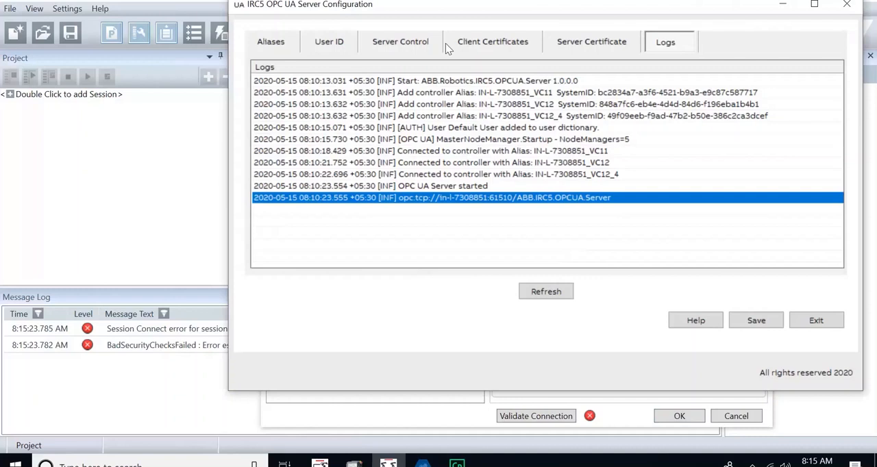
- Trust the rejected dataFEEDOpcUaClient certificate on the Client Certificates tab
click(493, 41)
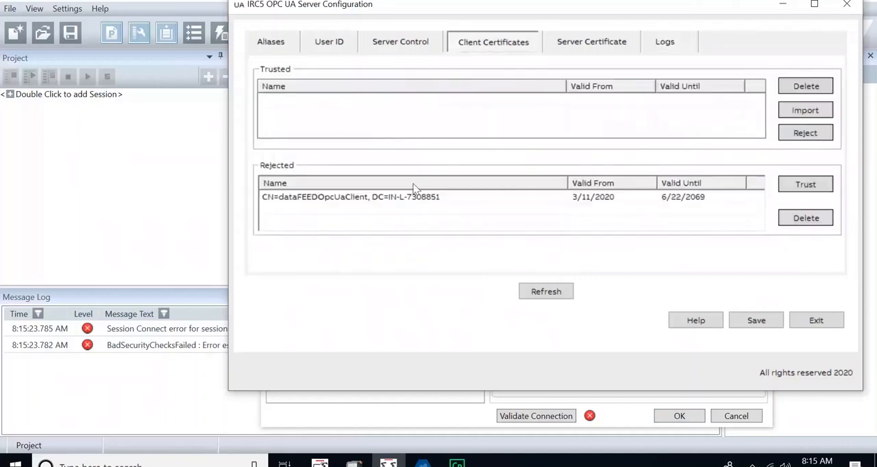
click(411, 197)
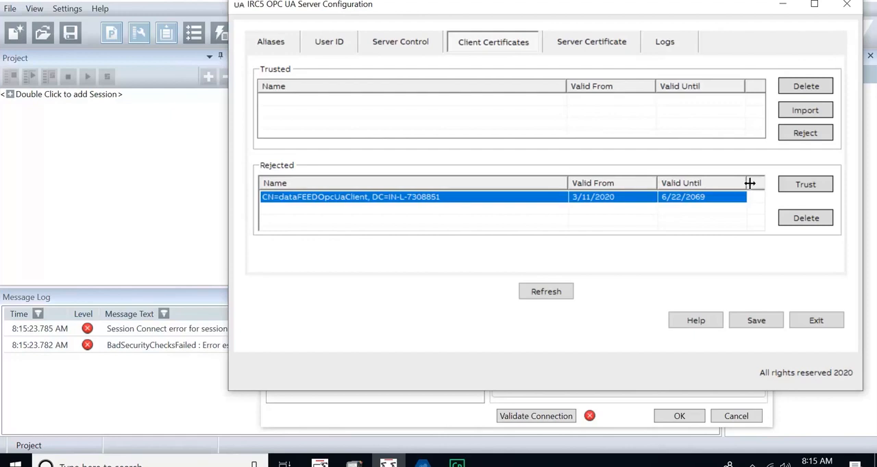
click(805, 185)
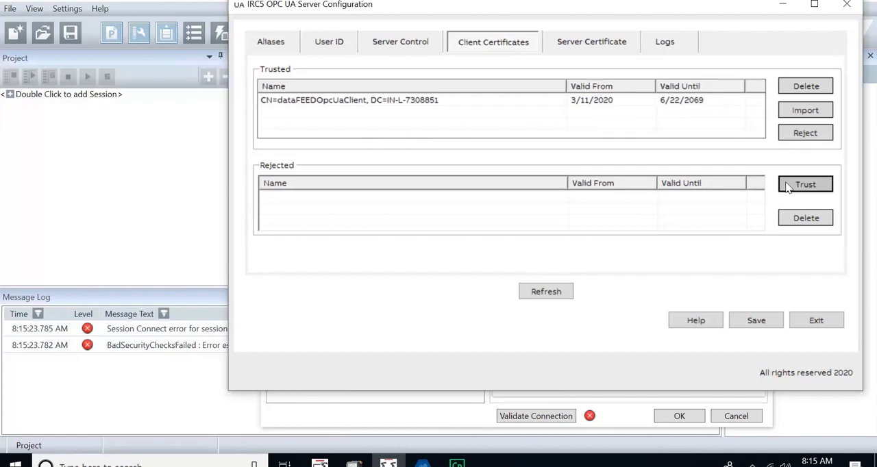
mouse_move(786, 197)
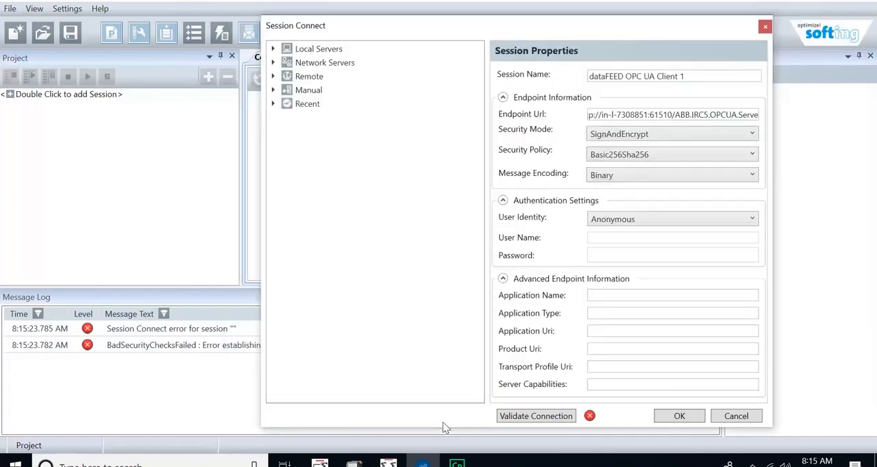
- Re-validate the encrypted connection to the IRC5 server, then confirm to create the session
click(535, 416)
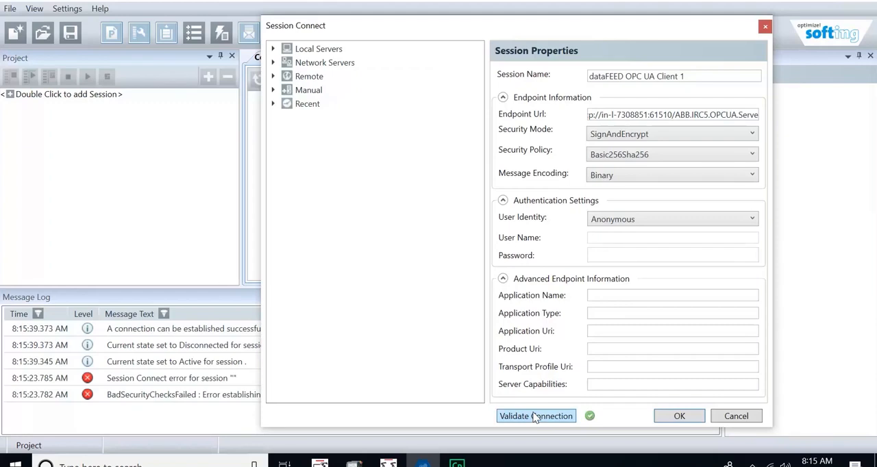
mouse_move(613, 419)
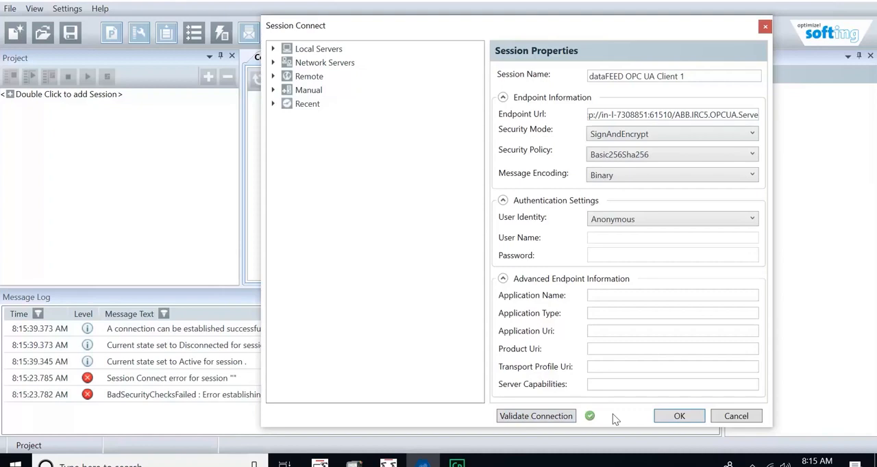
click(679, 416)
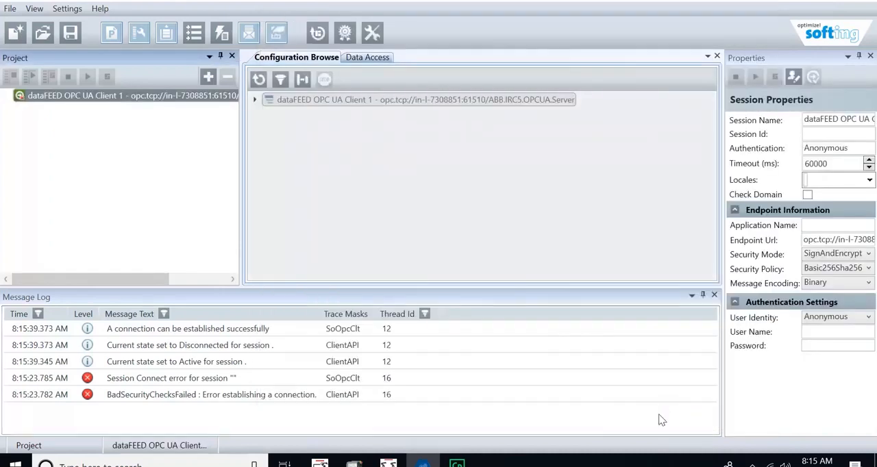
- Browse Objects > IRC5 > controller > IO_System, then save the project as SoftingOPCProject.sopcc
click(255, 100)
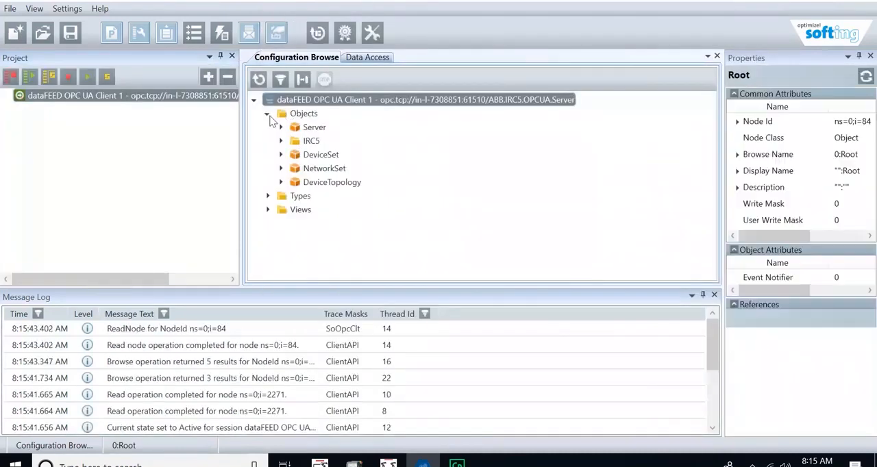
click(281, 141)
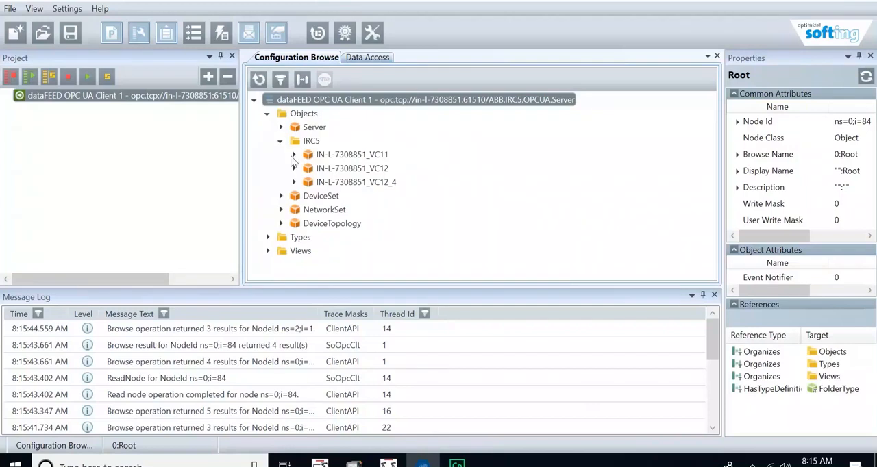
click(294, 154)
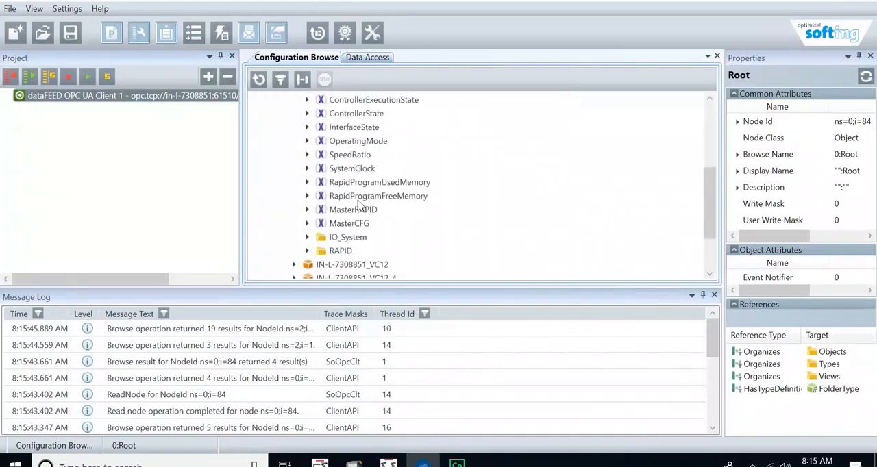
click(307, 237)
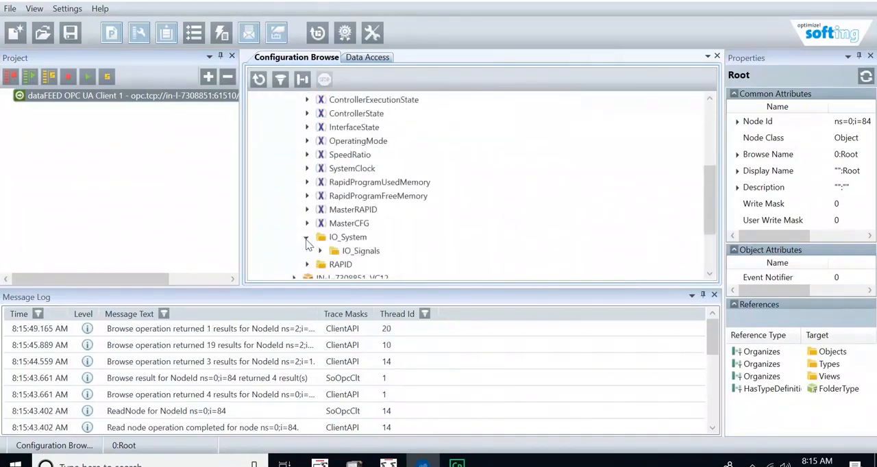
click(319, 250)
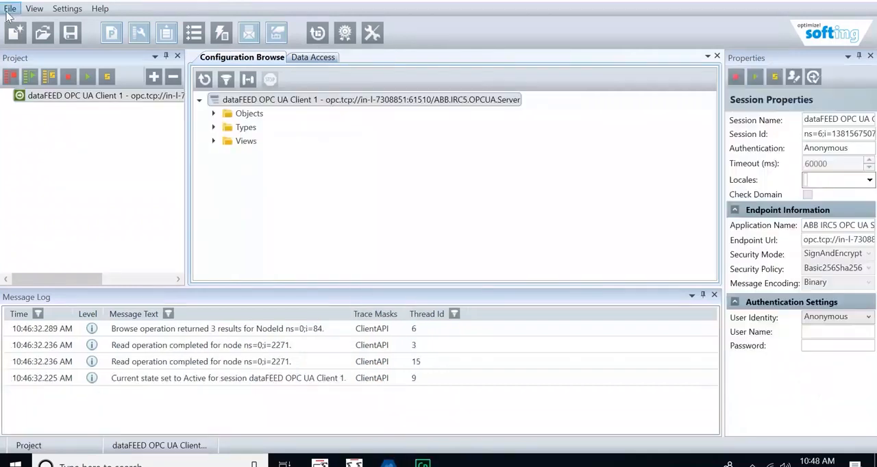
mouse_move(35, 62)
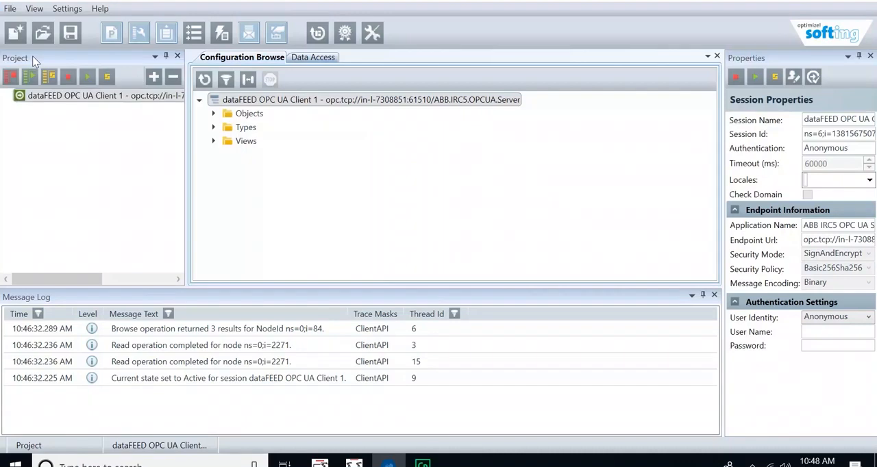
click(70, 32)
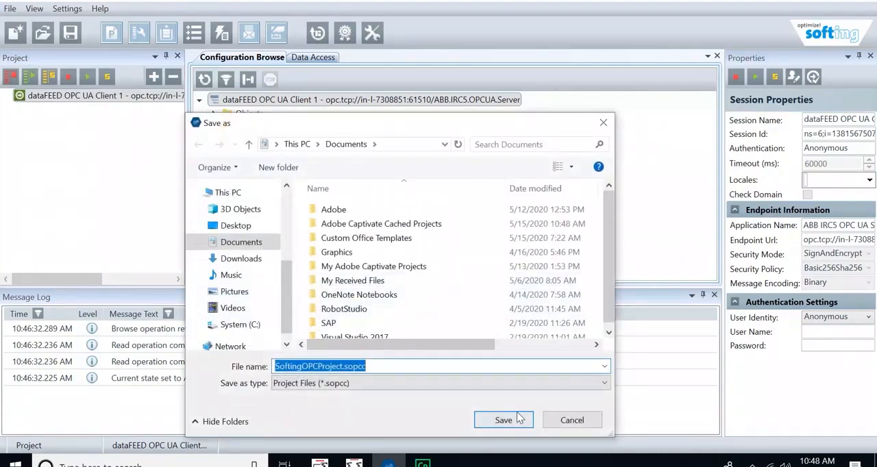
click(503, 421)
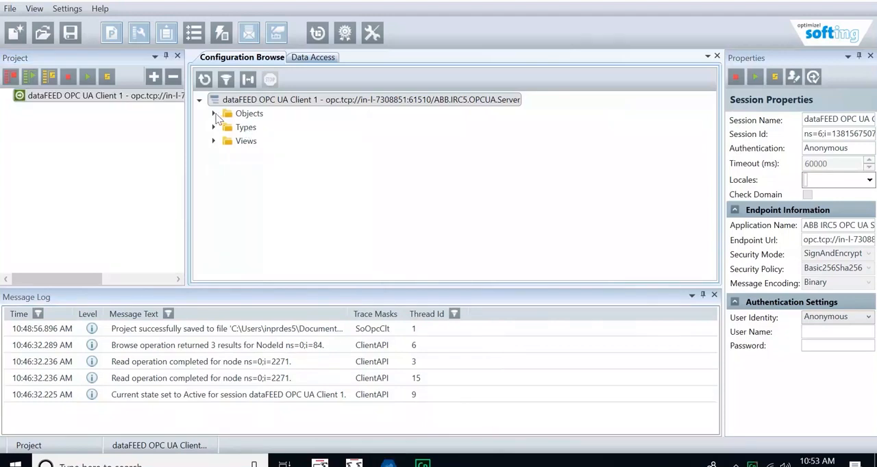
- Expand Objects and DeviceSet to list the VC11, VC12 and VC12_4 controllers
click(213, 114)
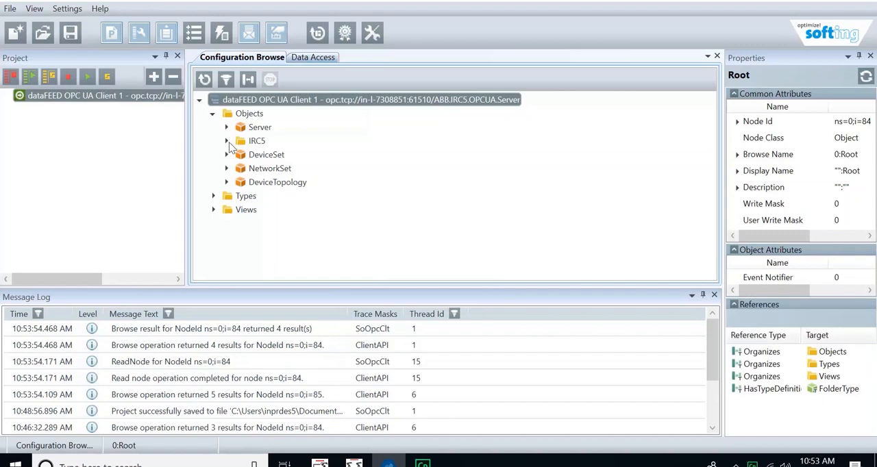
click(227, 154)
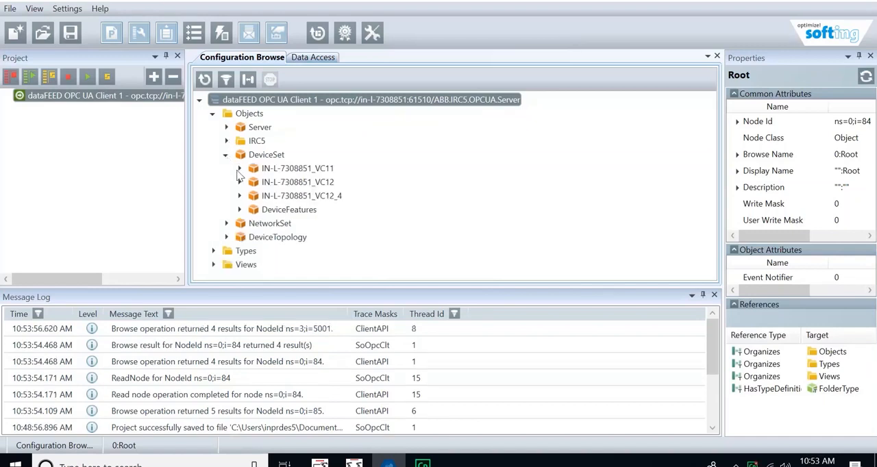
click(240, 168)
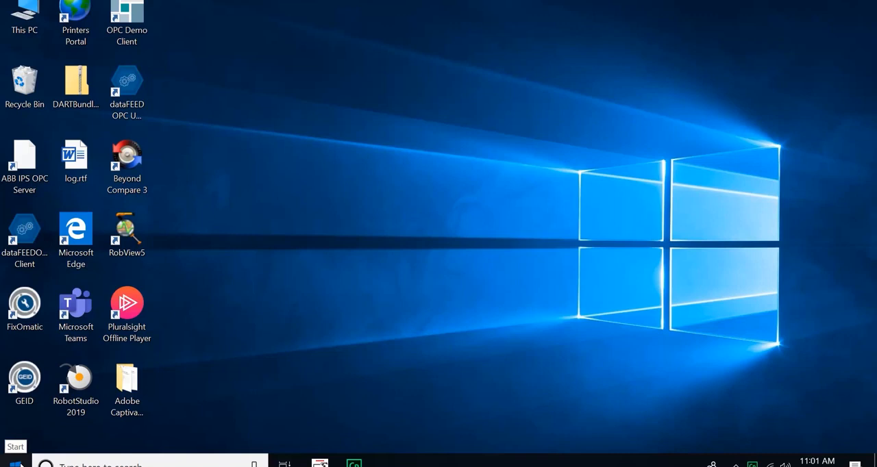
- Open the IRC5 OPC UA Server Application Manual from Start > ABB and expand its configuration chapter
click(10, 464)
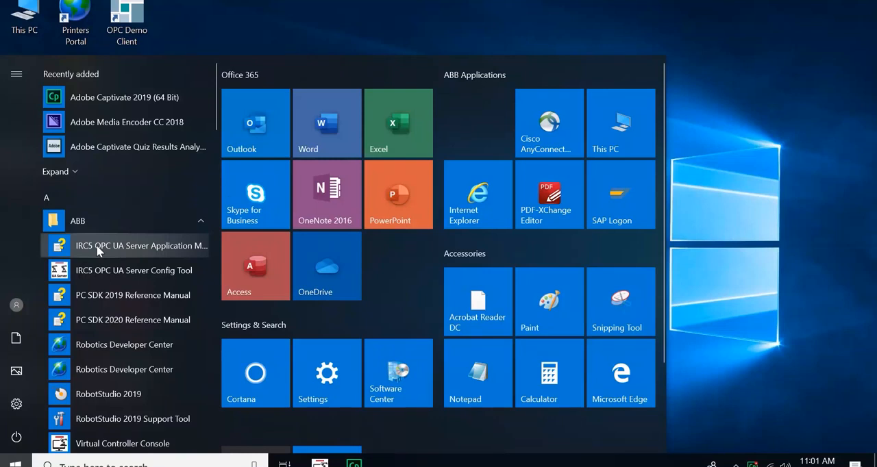
click(140, 245)
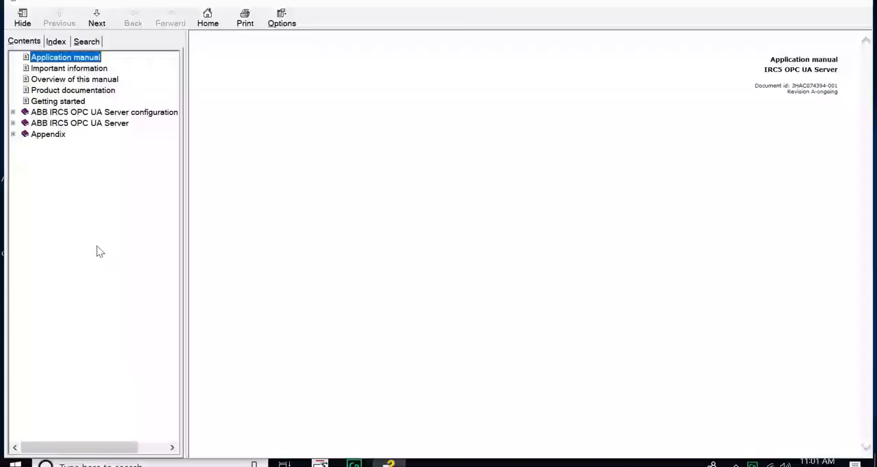
click(13, 112)
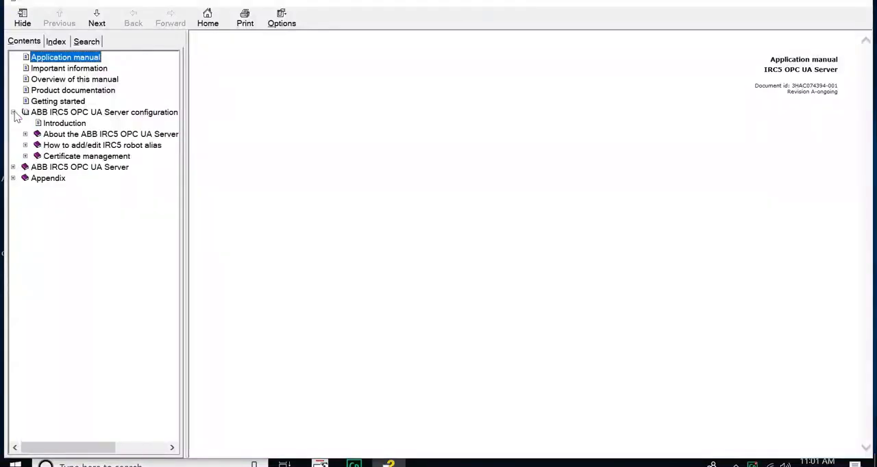